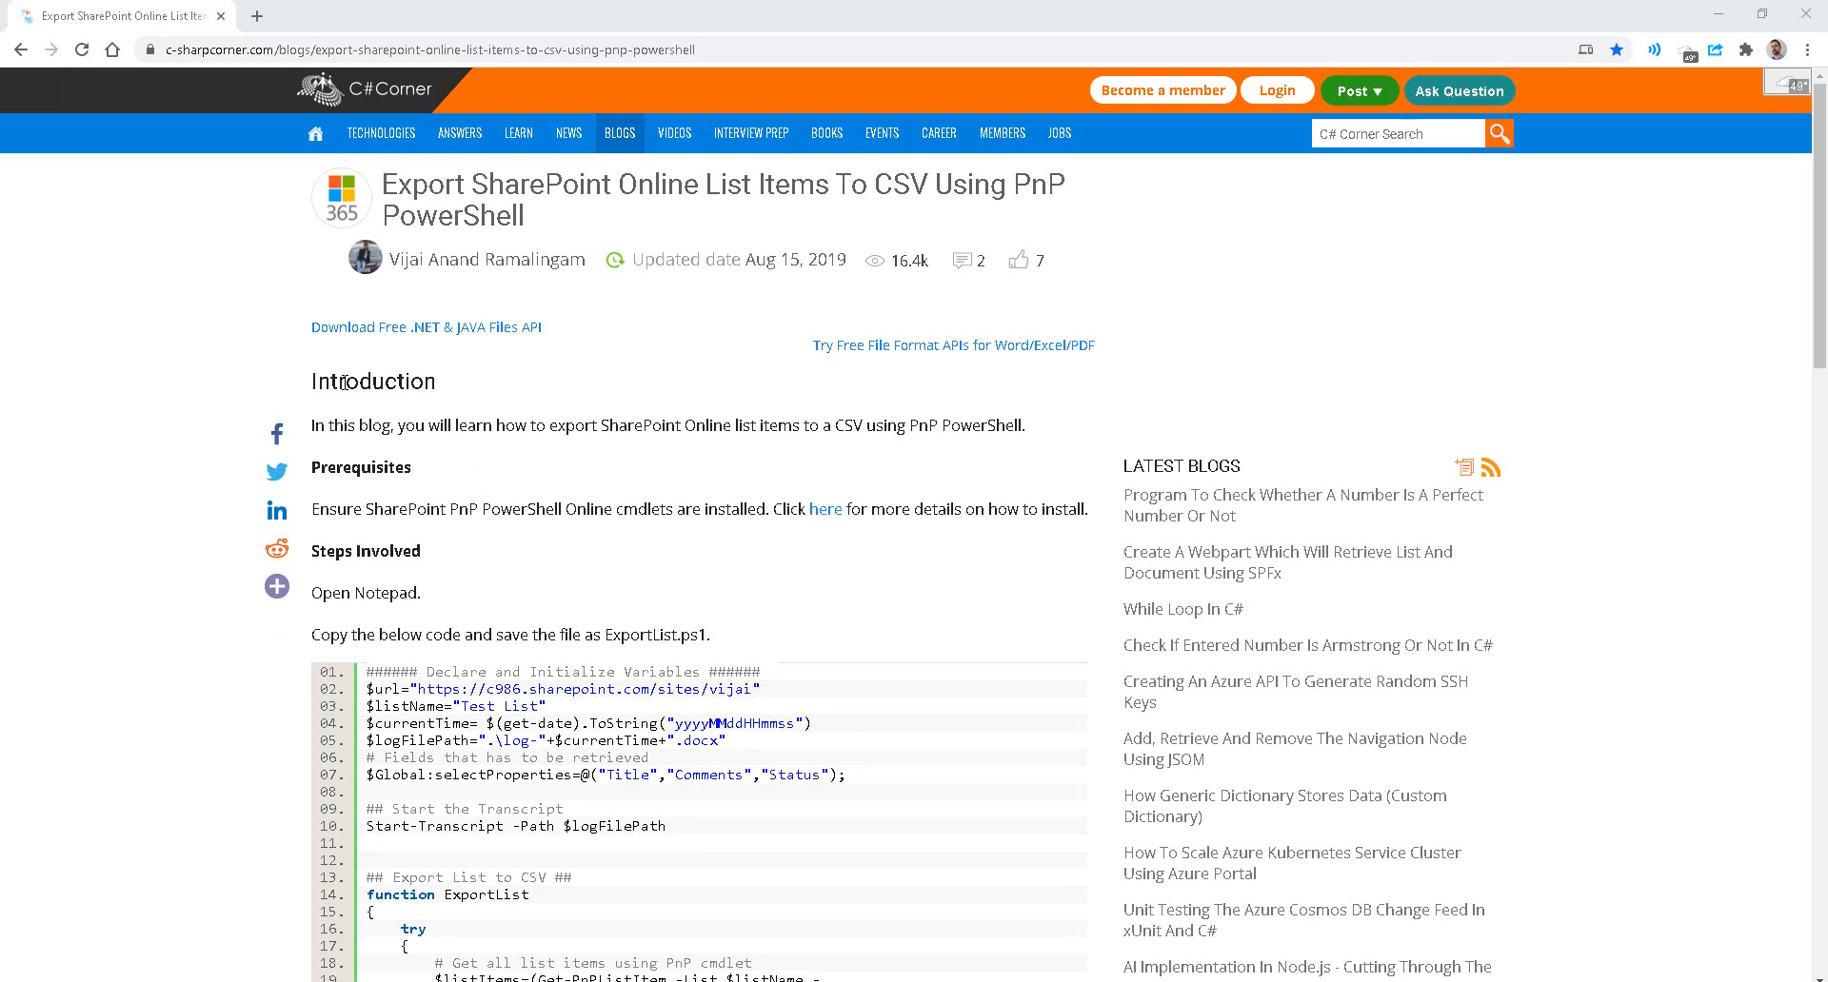
mouse_move(270, 327)
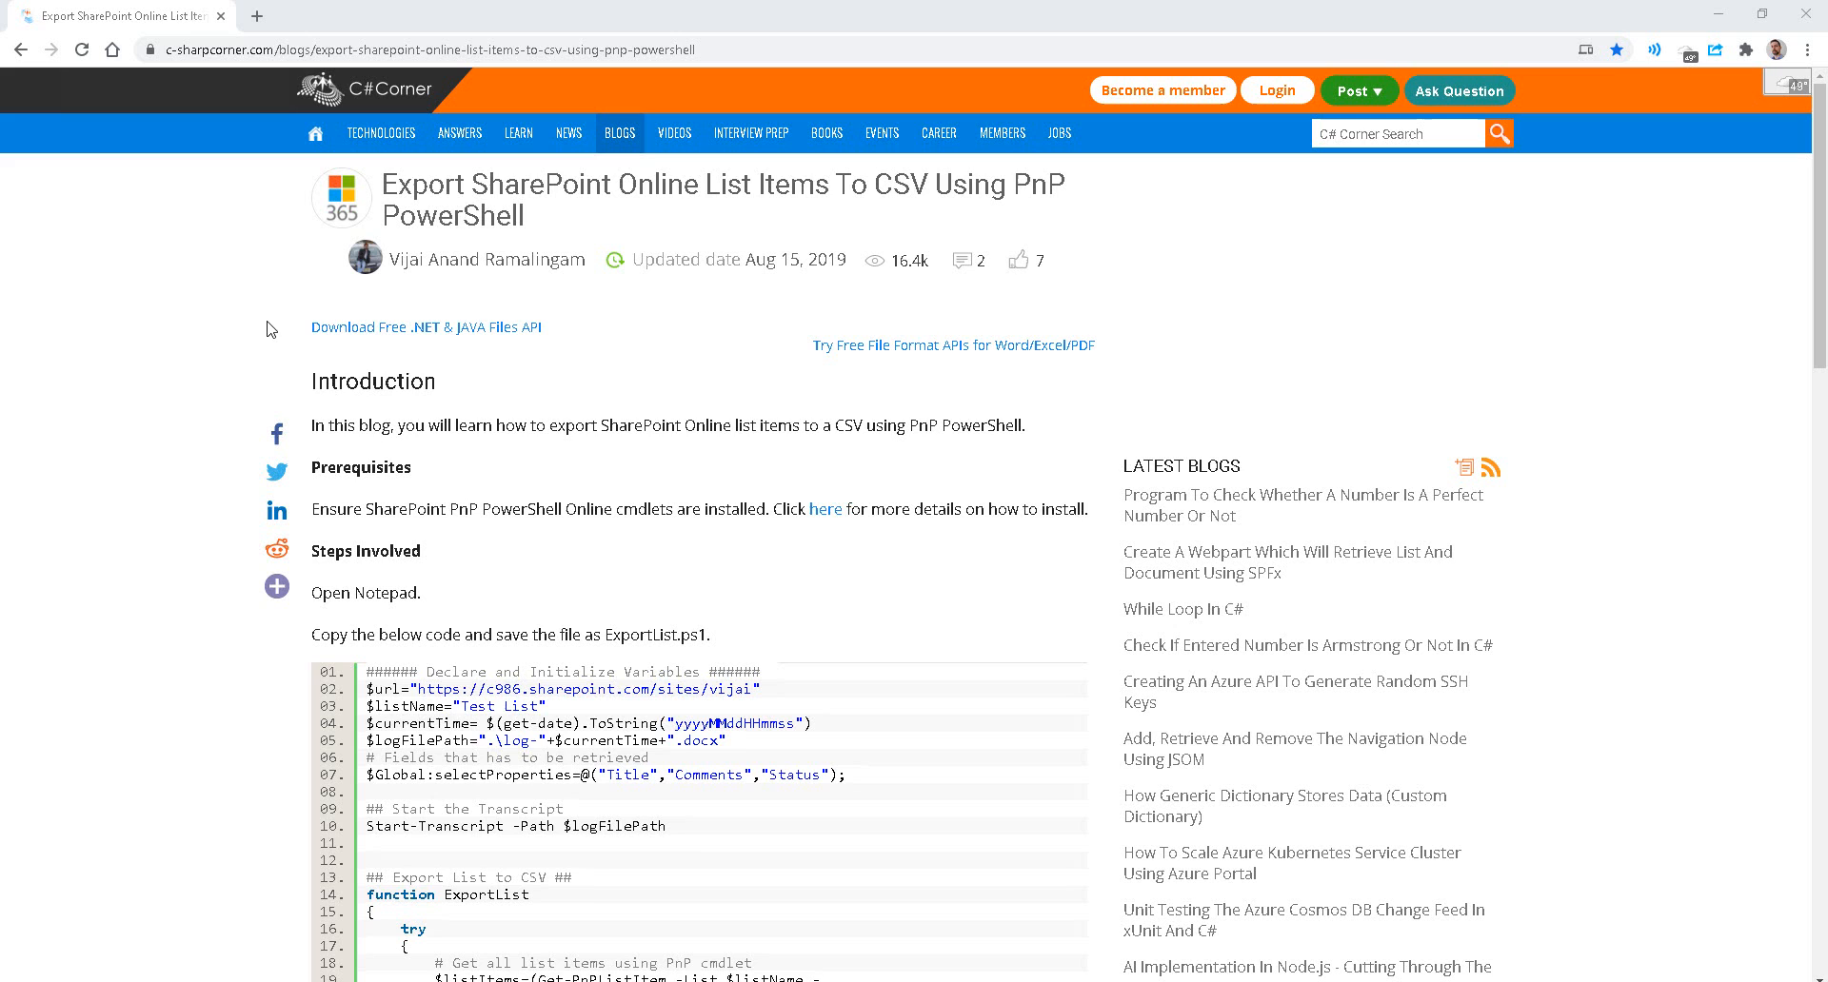
Step: Scroll through the C# Corner PnP export script down to its list-item foreach loop
scroll(down, 3)
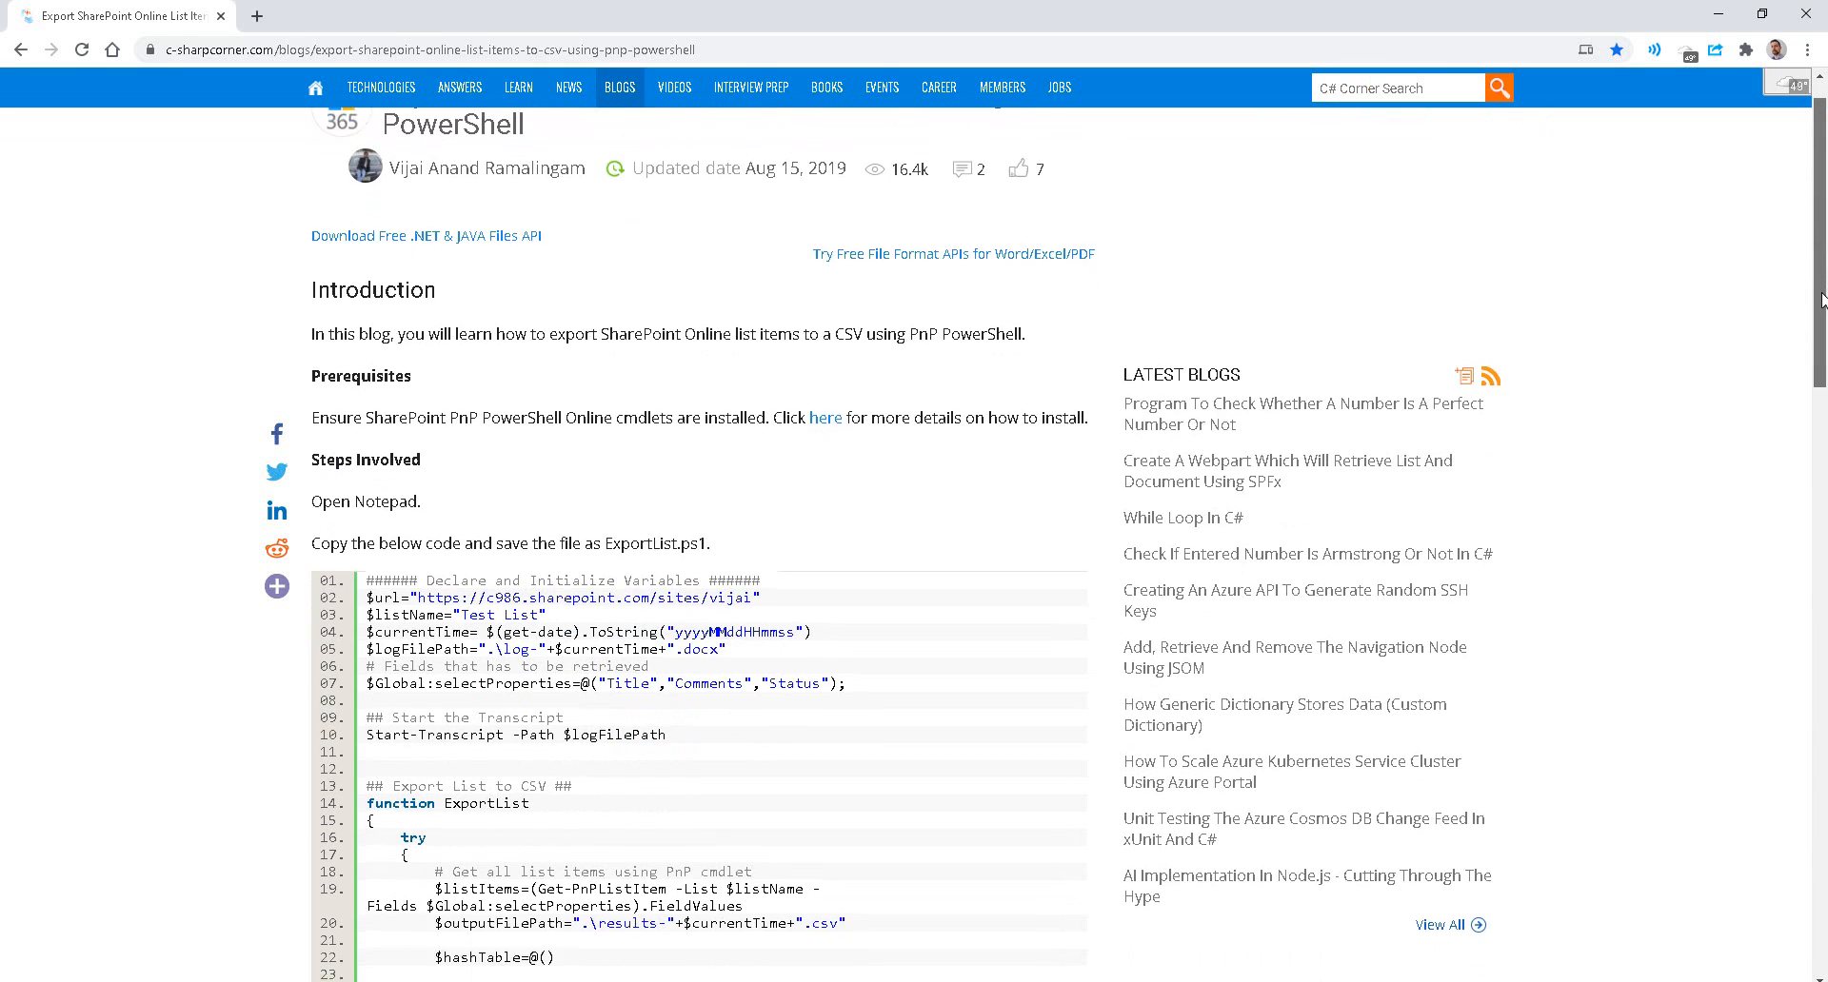
scroll(down, 3)
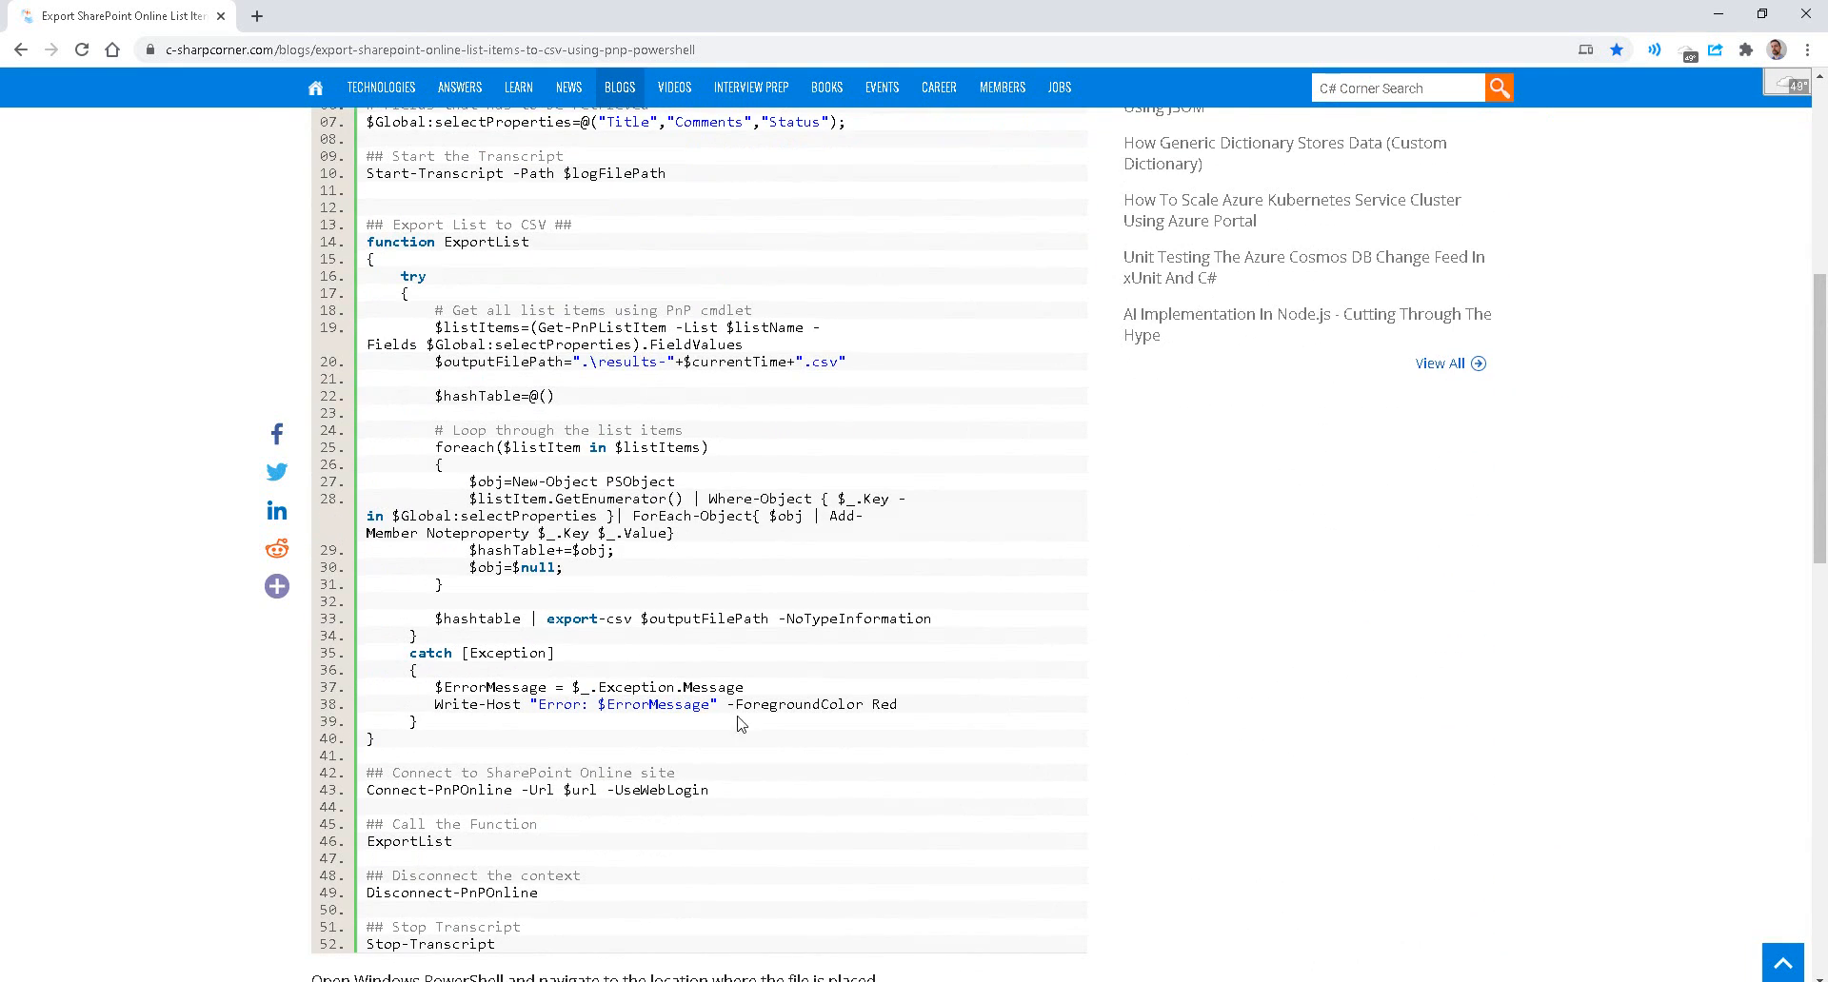
scroll(down, 3)
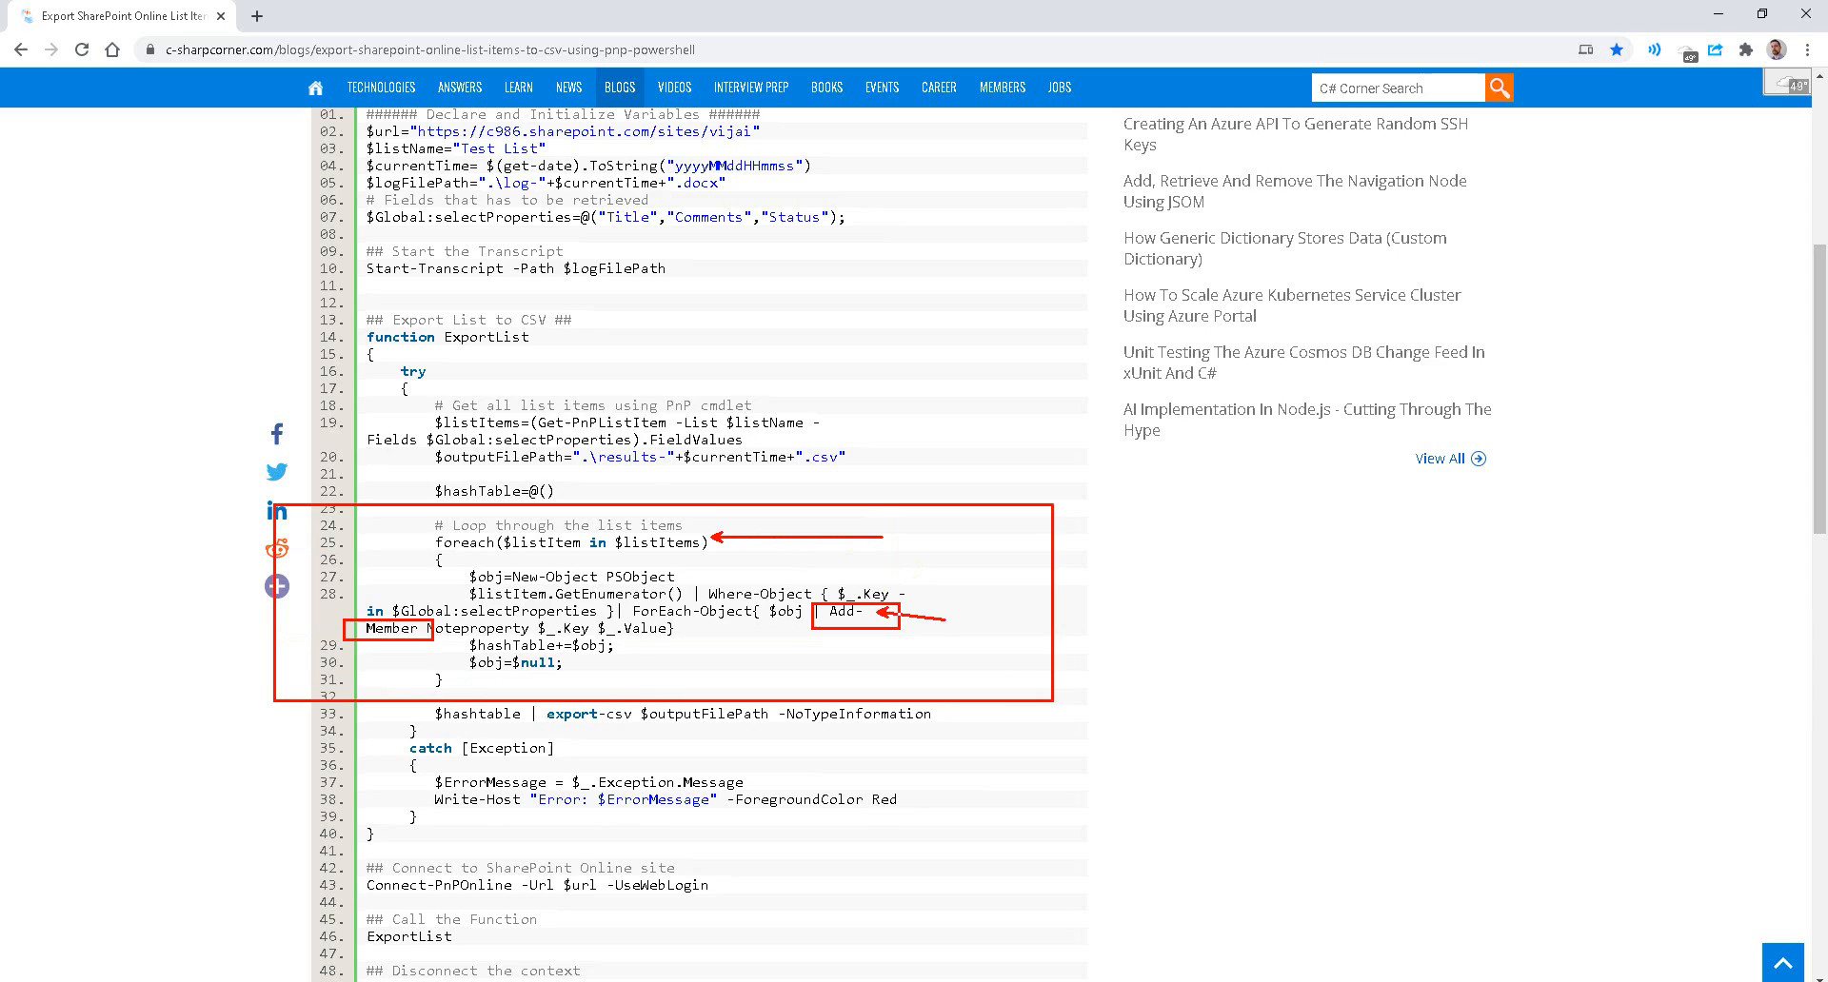
Step: Annotate the article's pipeline as 'cols' and 'rows' before moving to the VS Code script
text(cols)
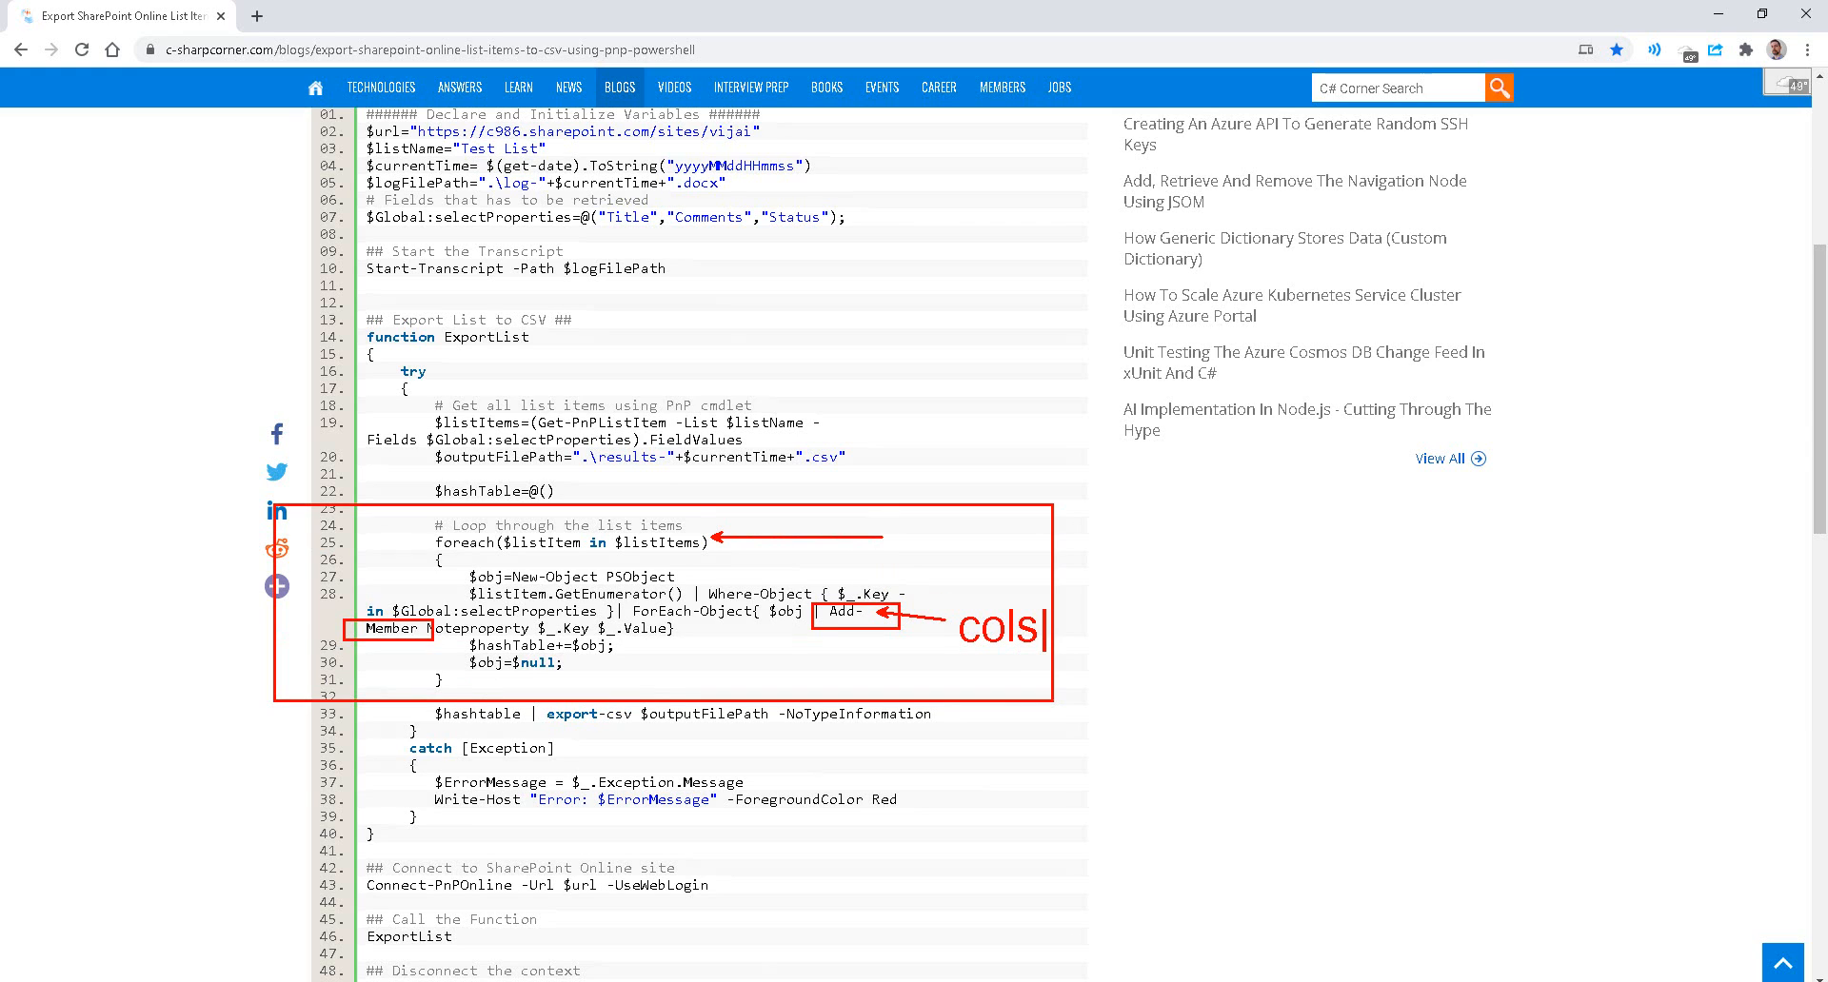
text(rows)
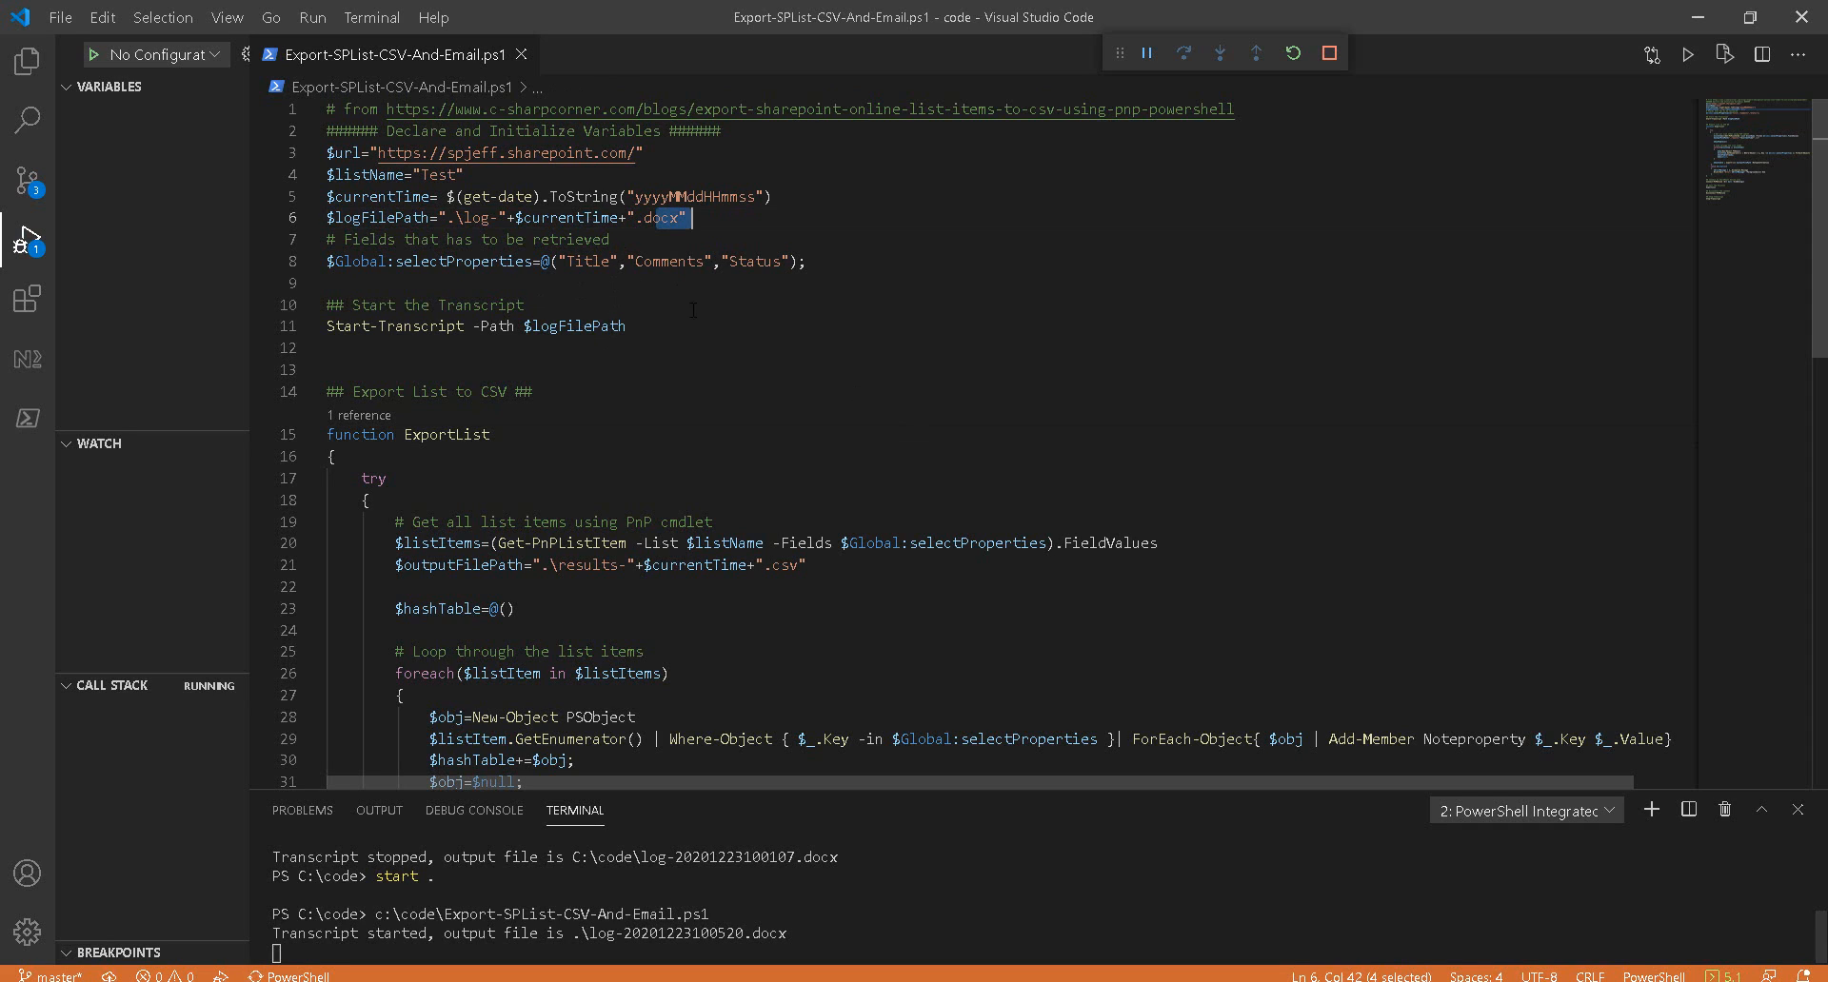
Step: Let the debug run finish and scroll the terminal listing to the results CSV
click(548, 305)
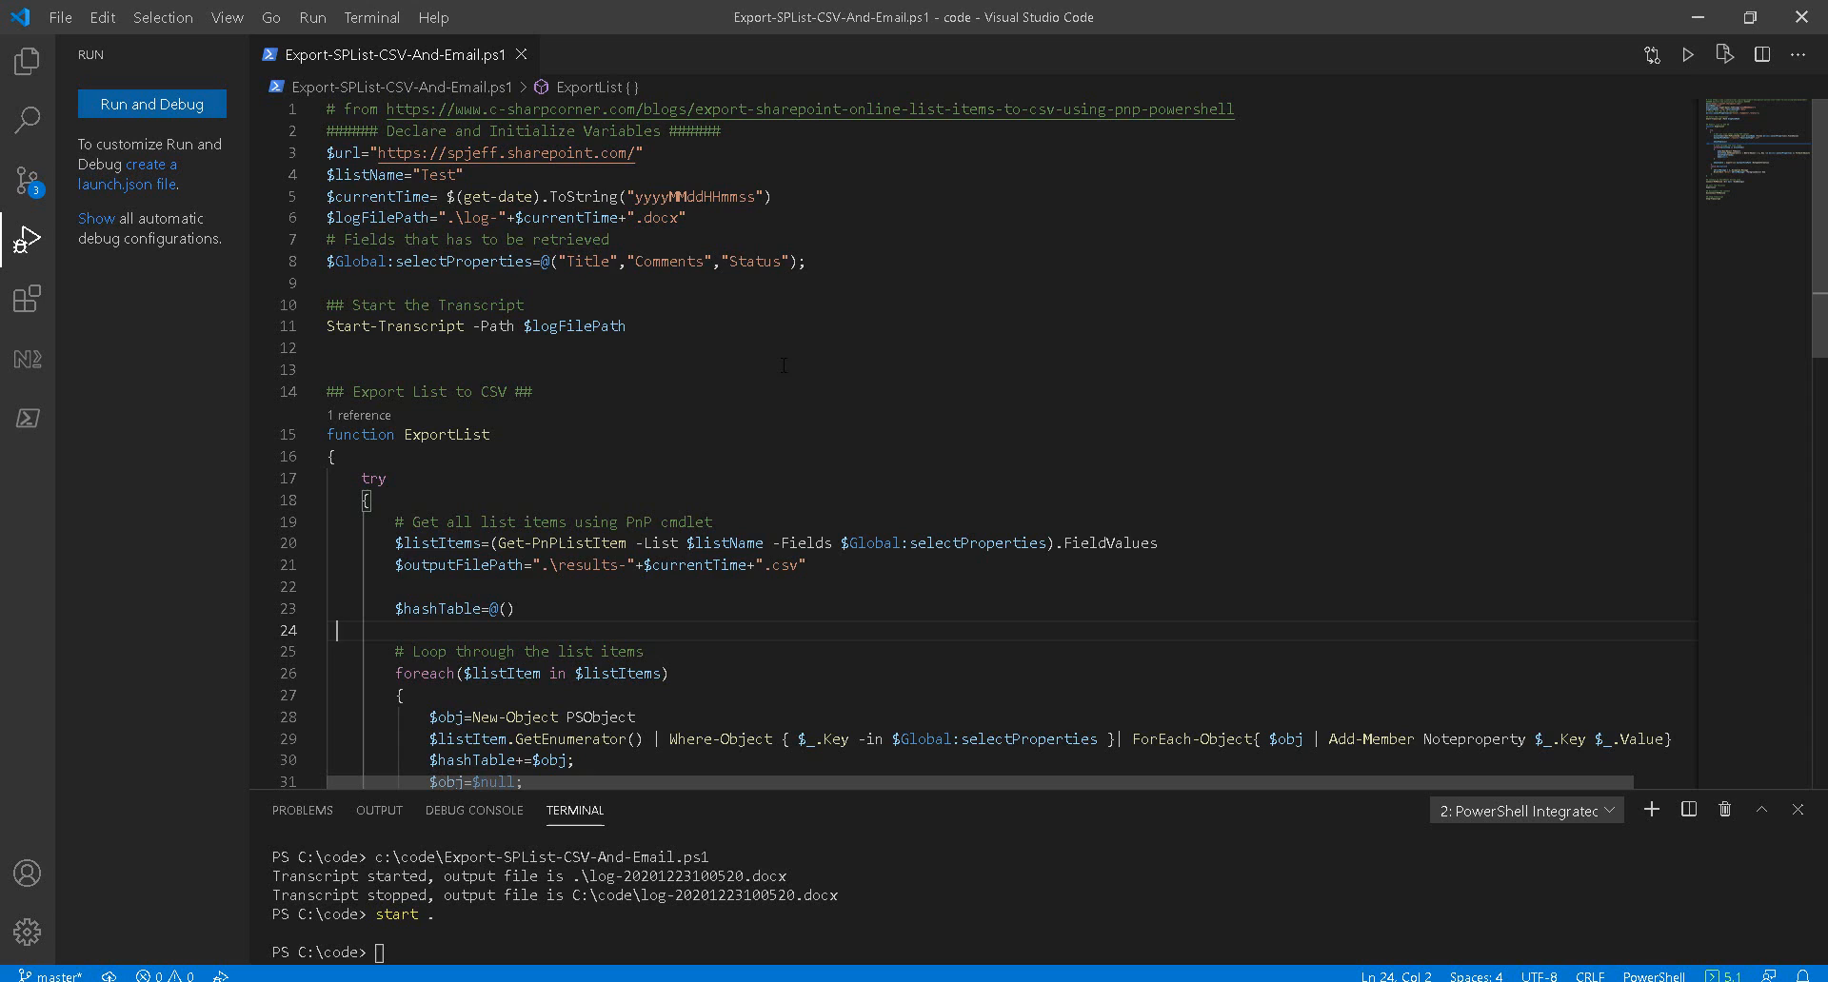
scroll(down, 3)
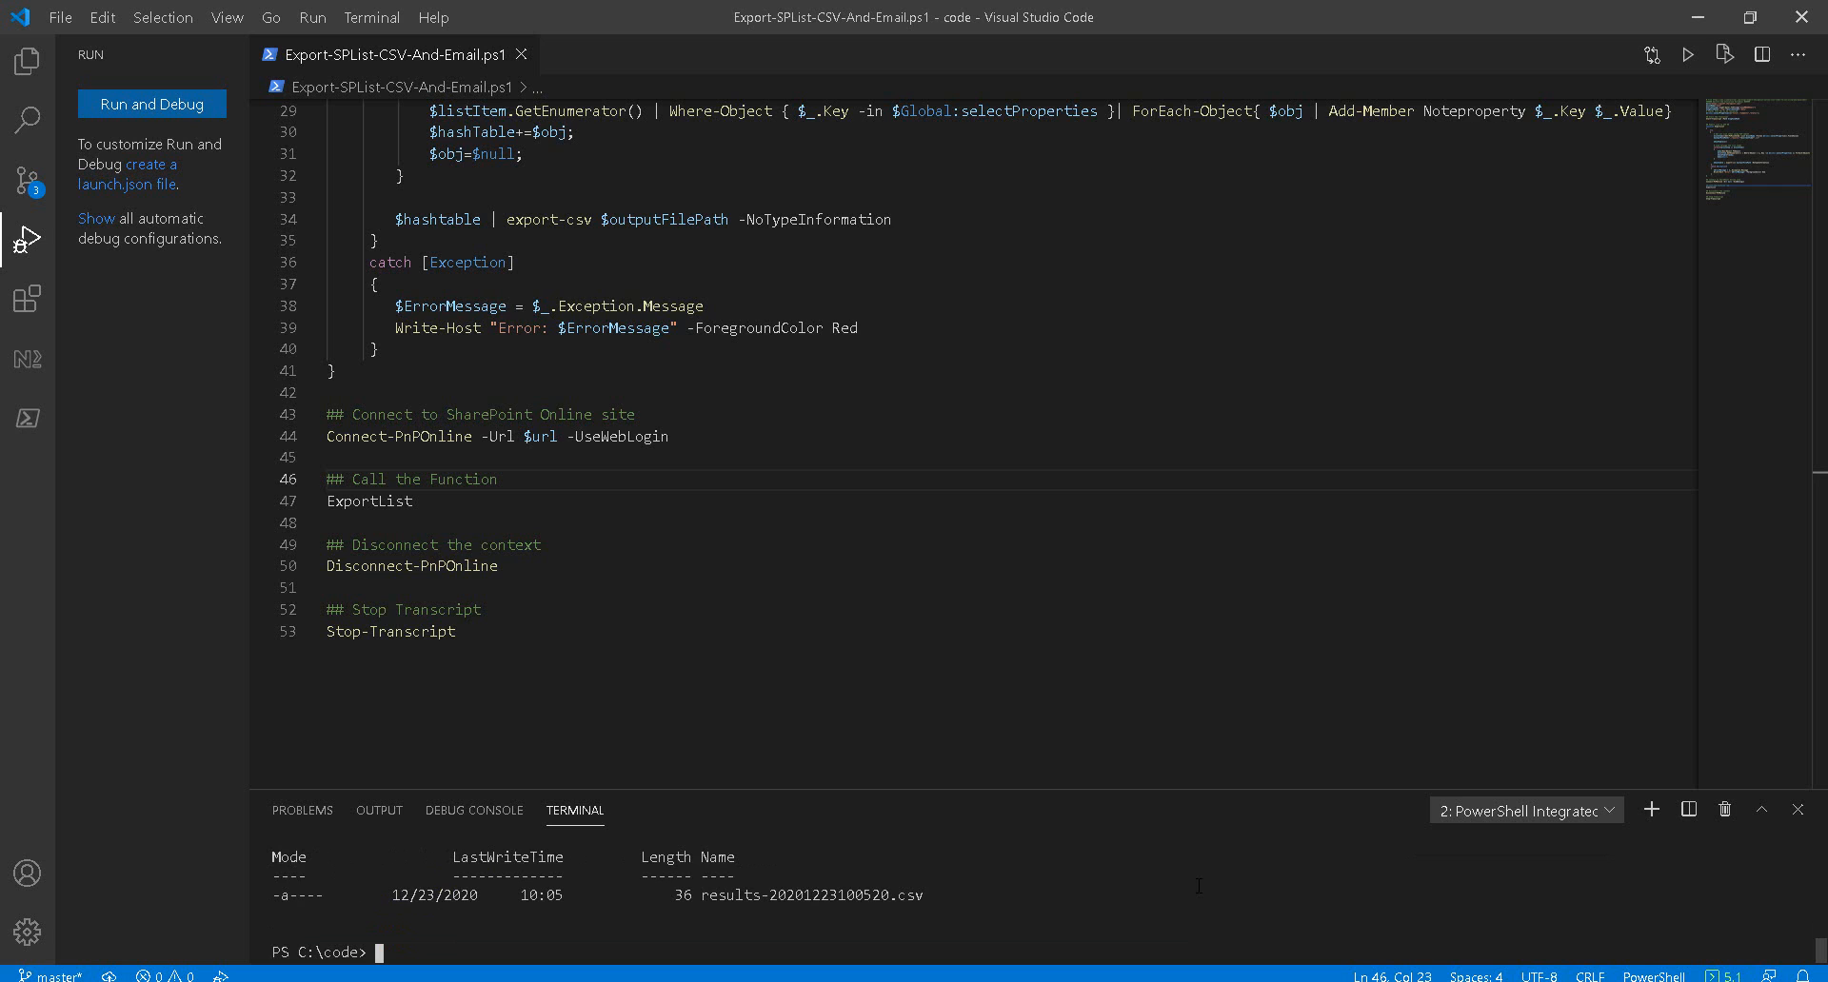
Step: Open results-20201223100520.csv from the terminal and drop Comments from the selected properties
text(.\results-20201223100520.csv)
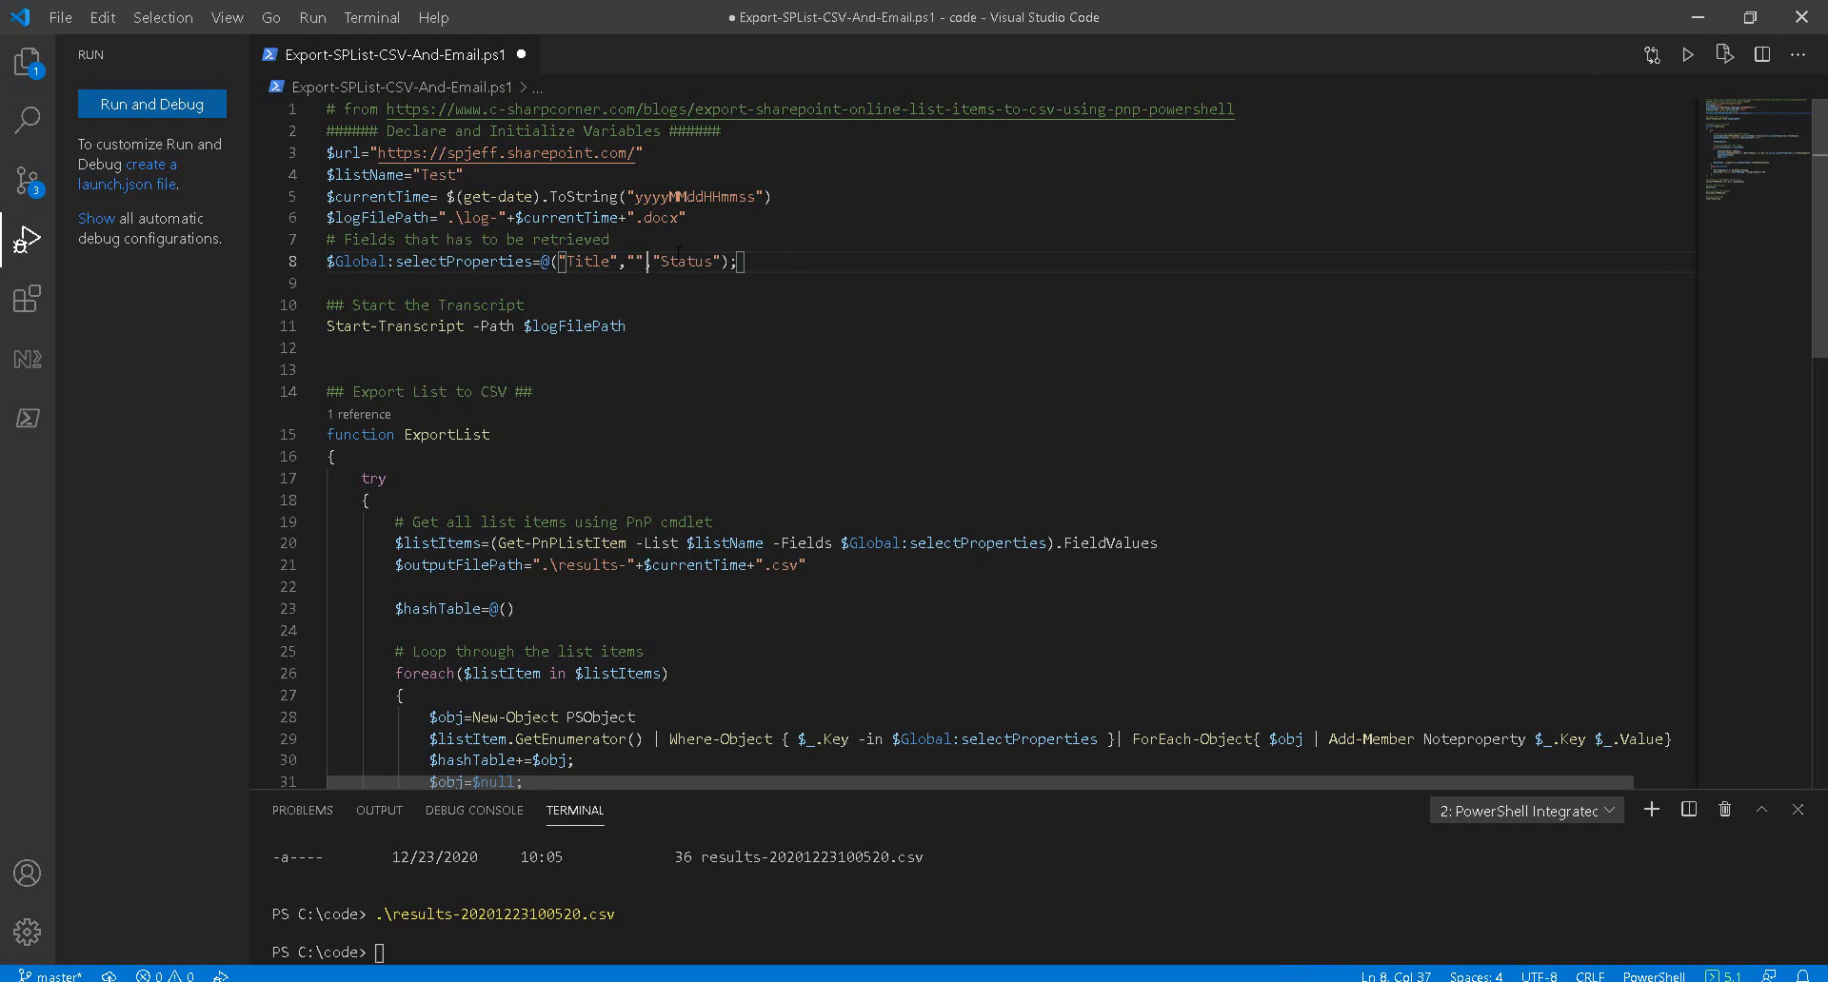
Step: Set selectProperties to Title, Custom1, Custom2, Custom3, save, and rerun the script
text(Custom)
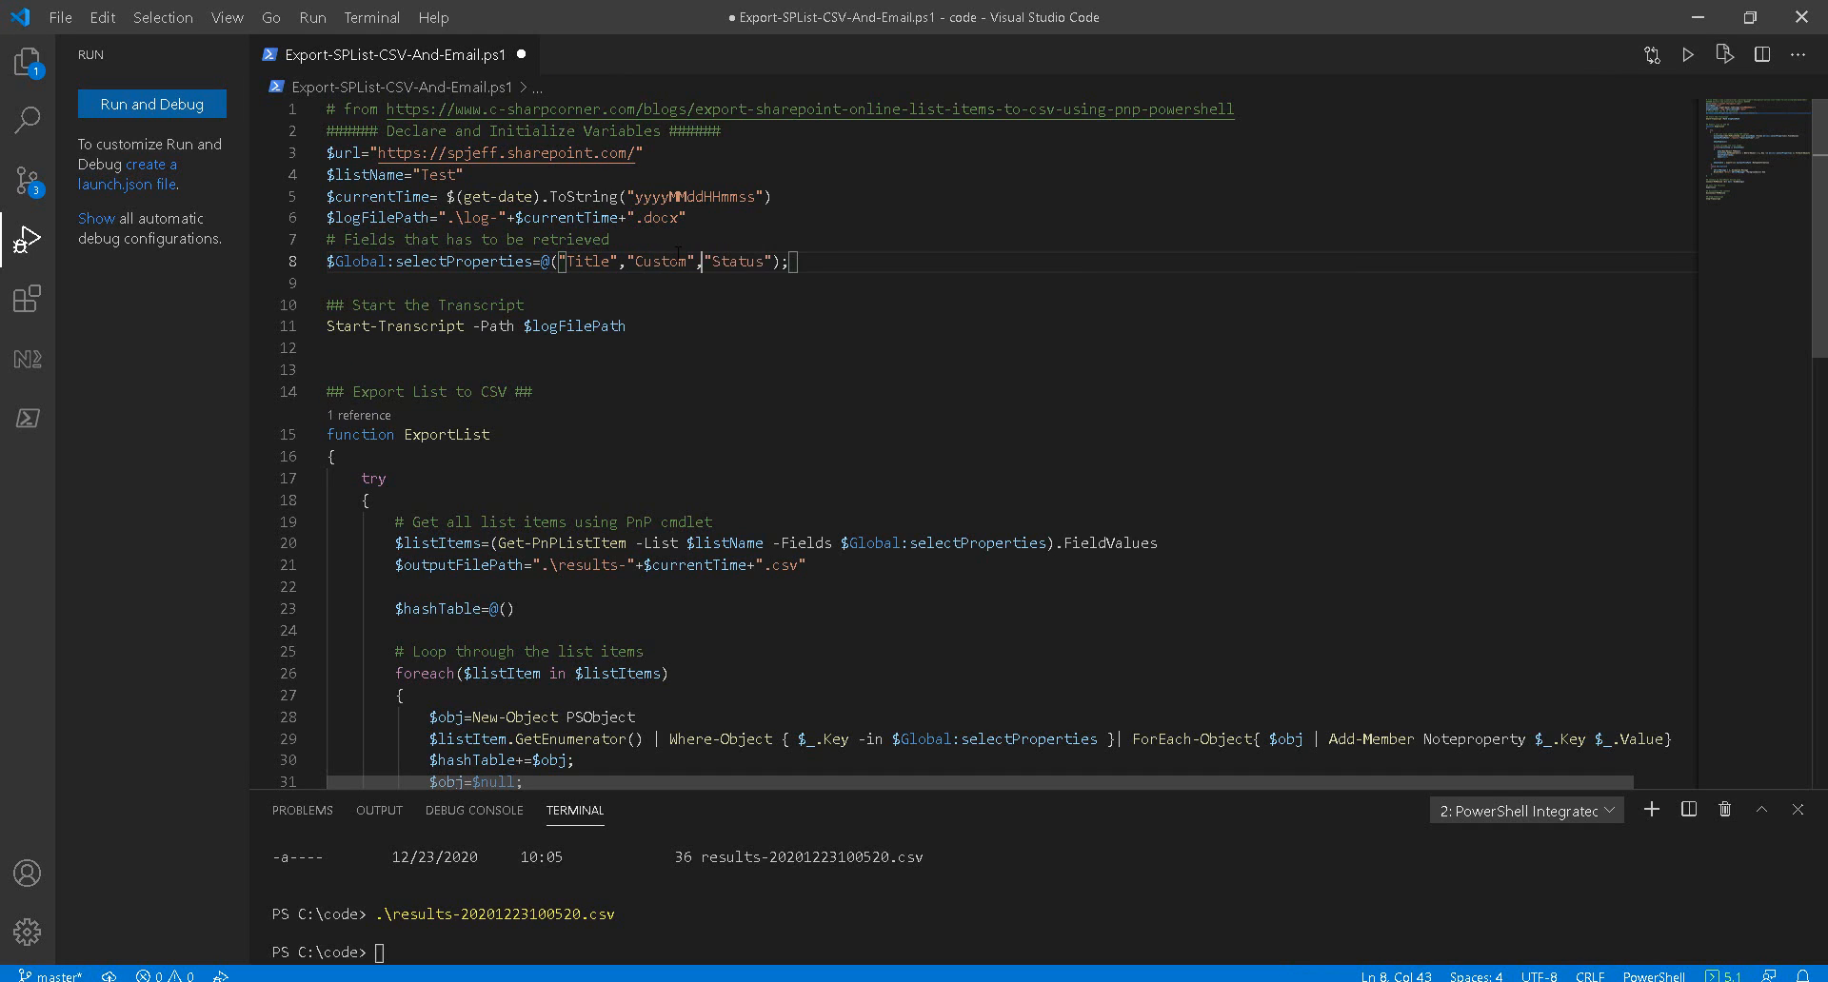
text(1Custom2","Custom3)
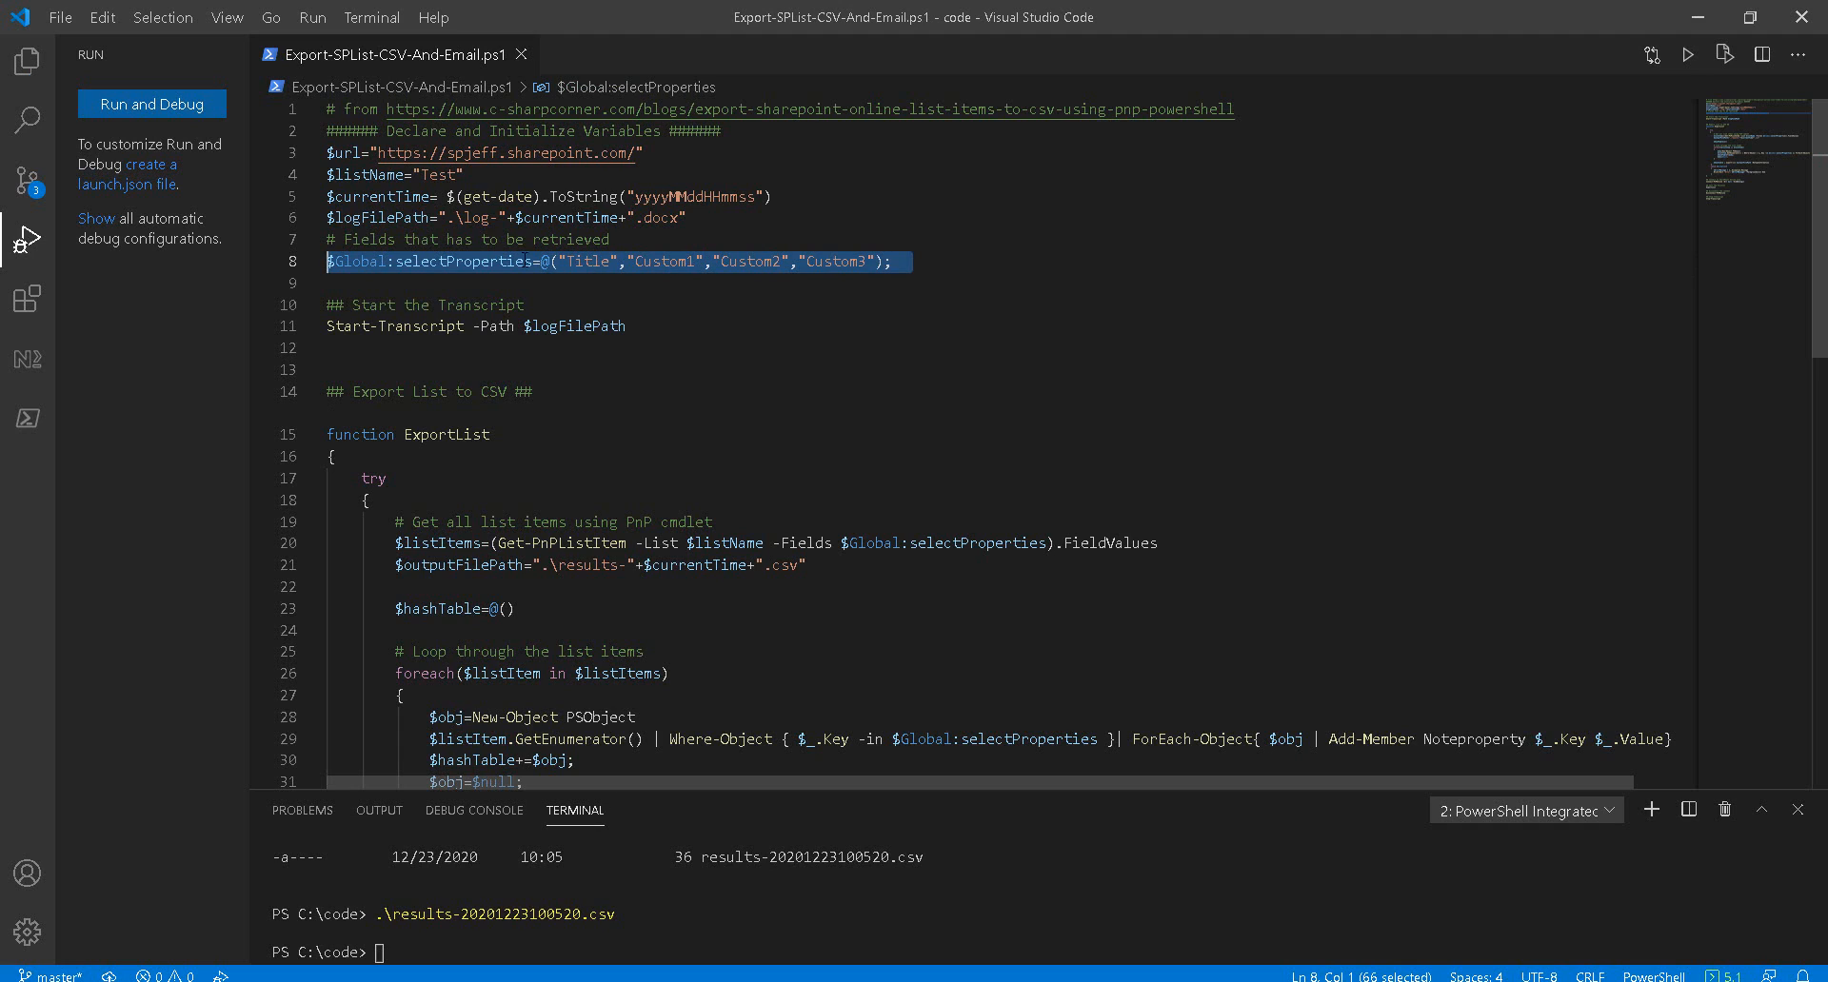
click(151, 104)
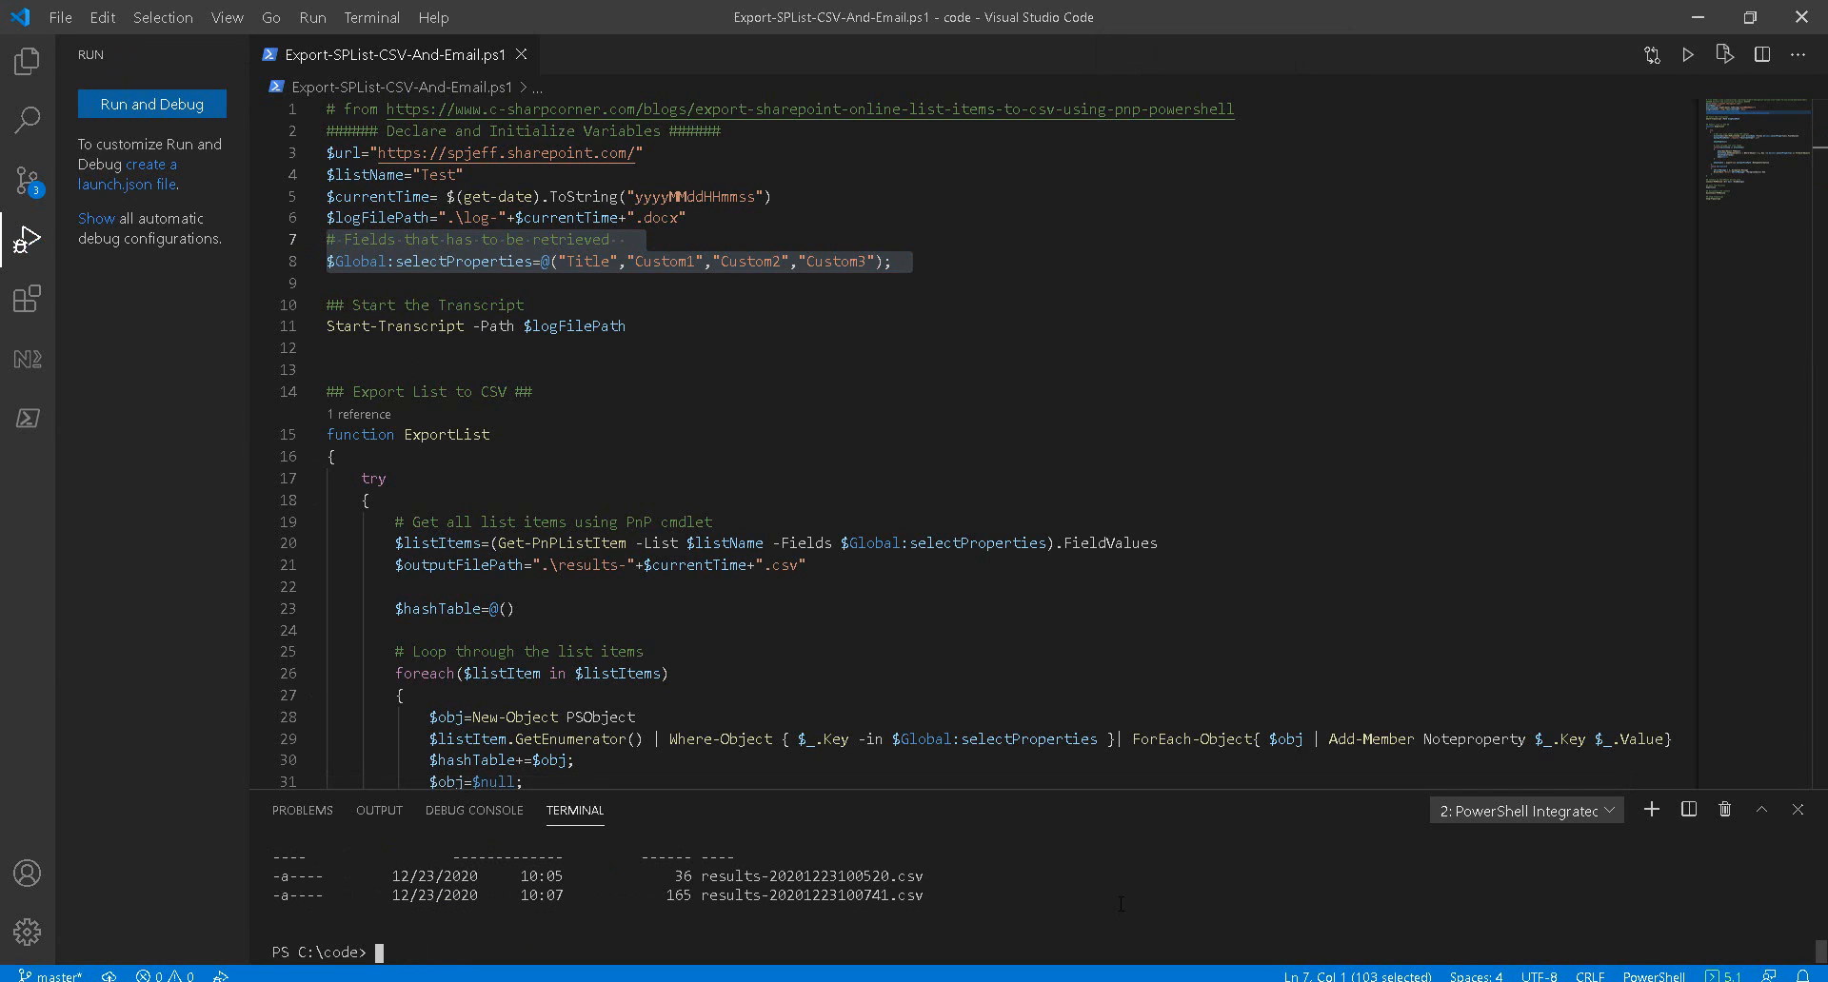
Step: Open the new results CSV in Excel and highlight the Custom1–Custom3 value columns
text(.\results-20201223100520.csv)
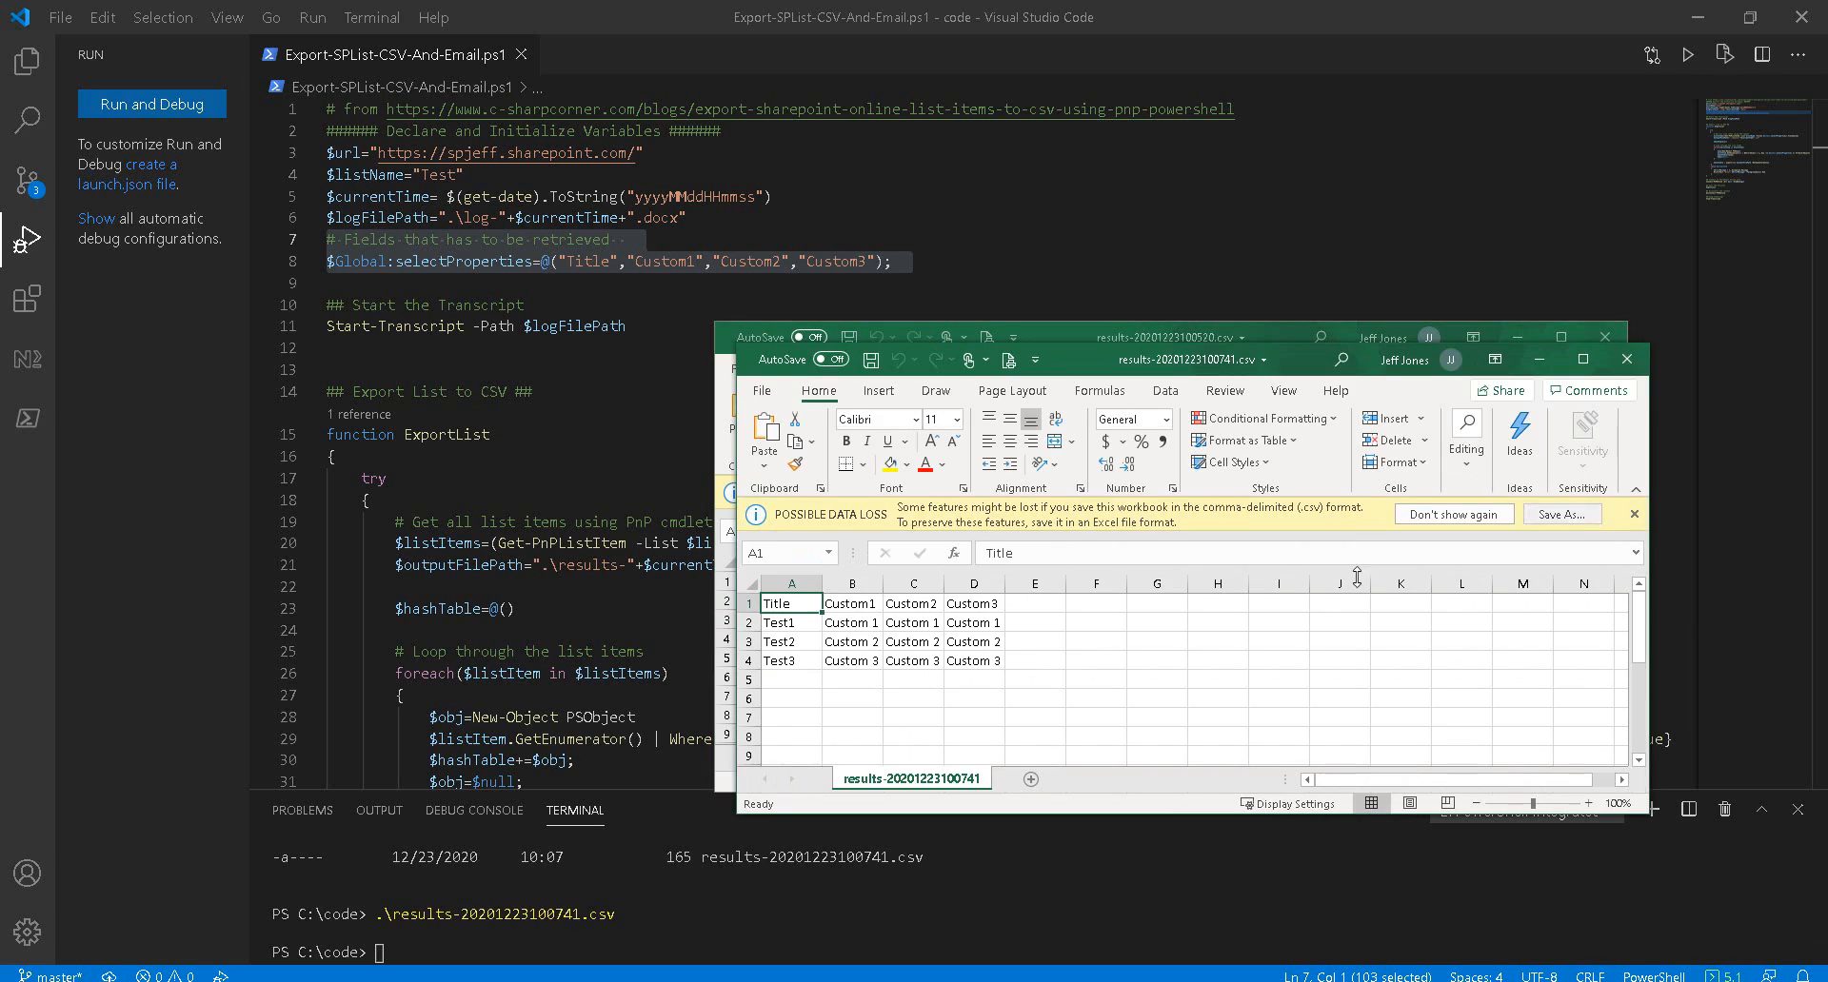
drag(850, 602, 972, 661)
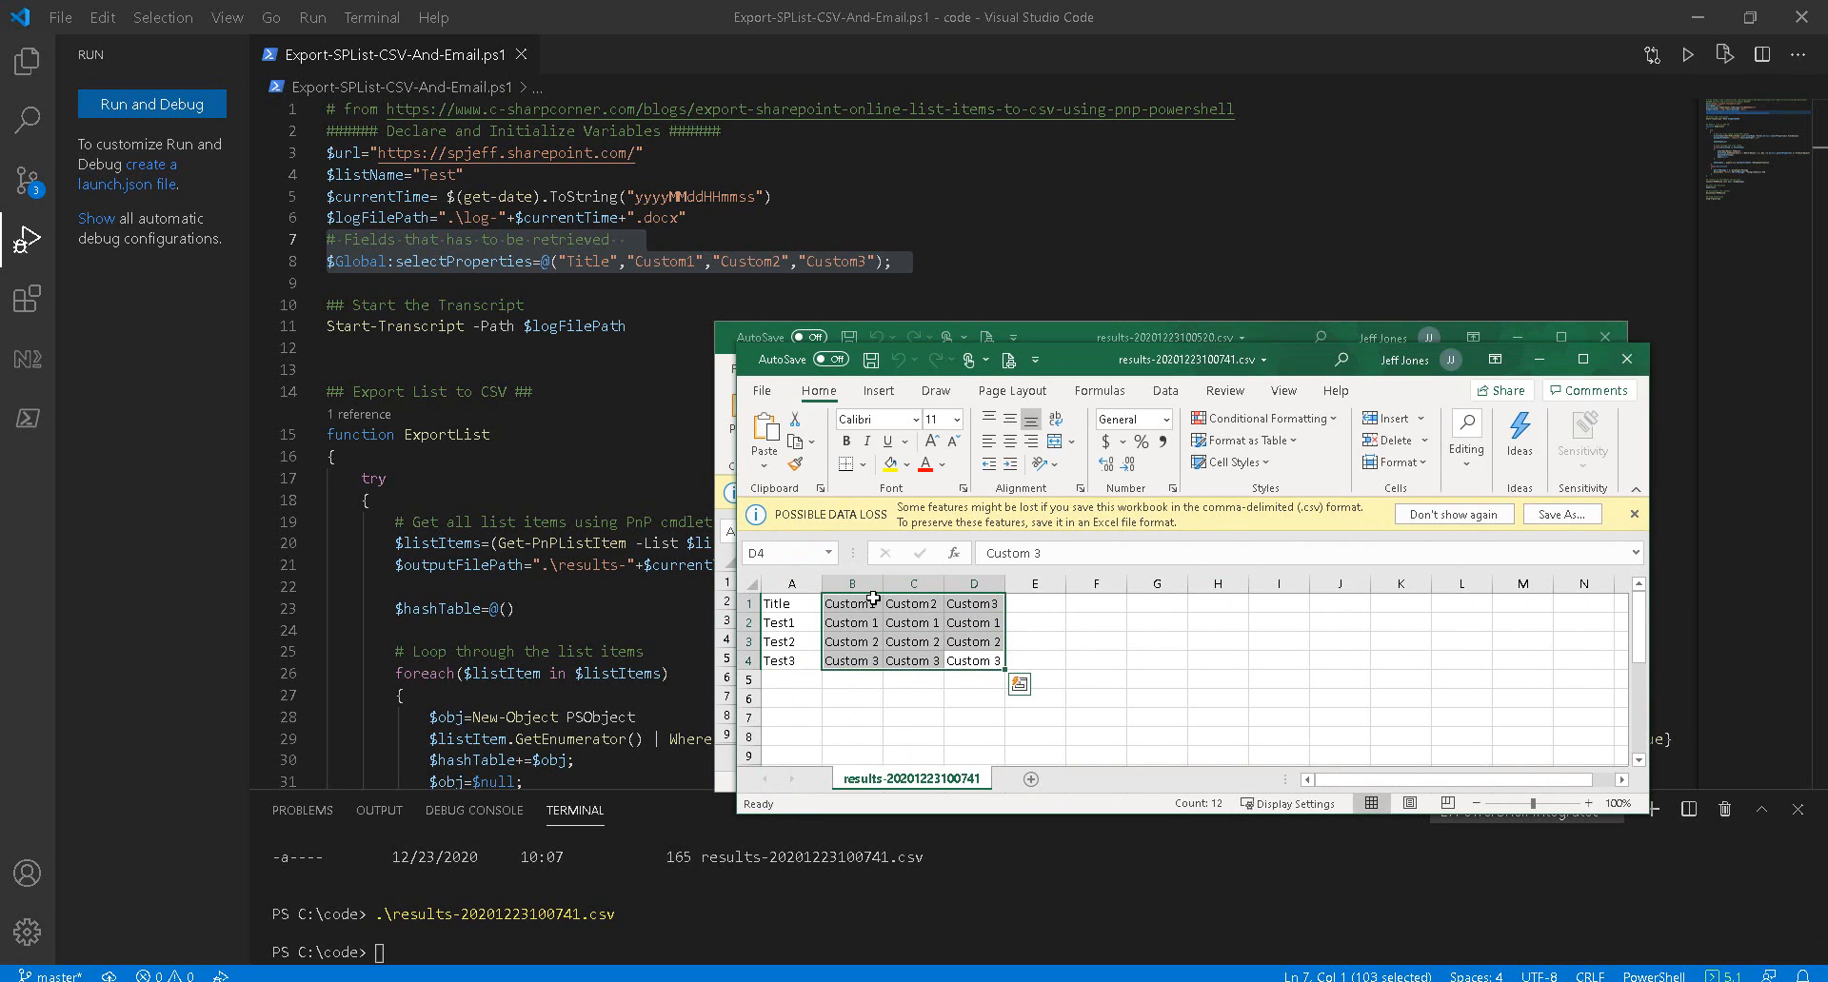